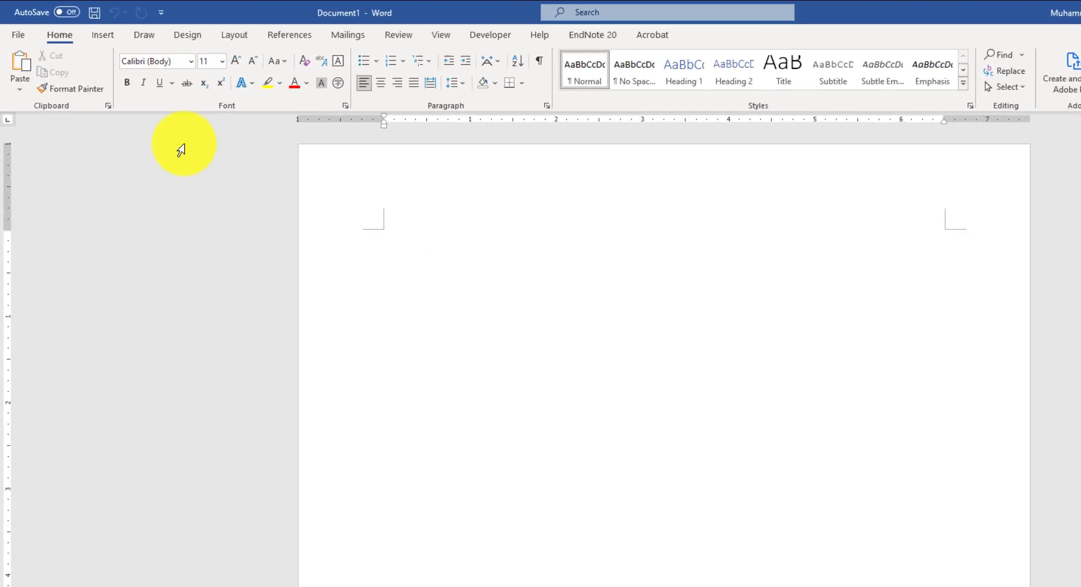
- Find the Genny add-in in the Office add-ins store
{"action": "left_click", "coordinate": [102, 35]}
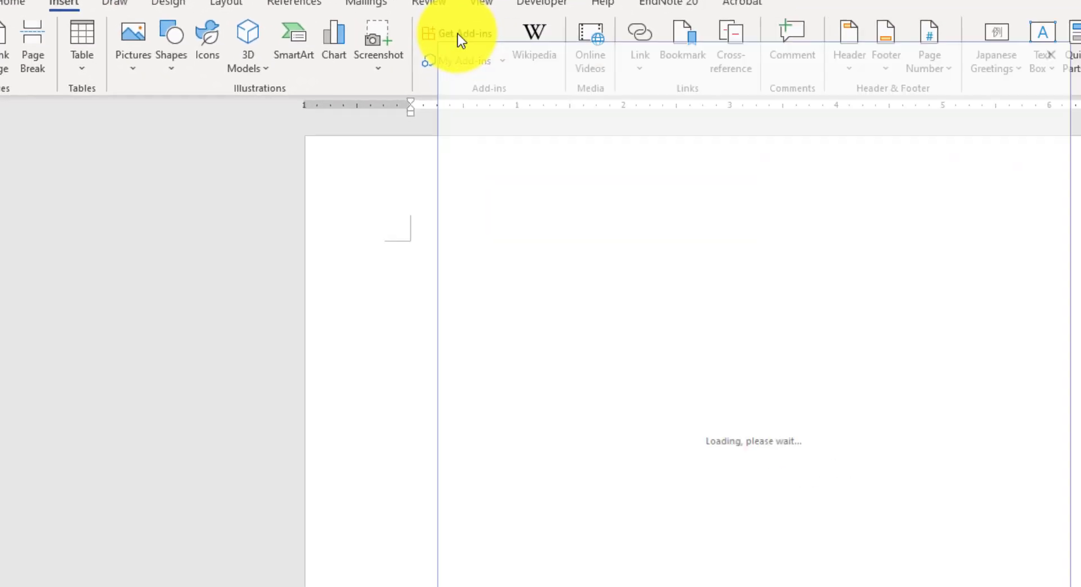
{"action": "left_click", "coordinate": [459, 33]}
{"action": "type", "text": "Genny"}
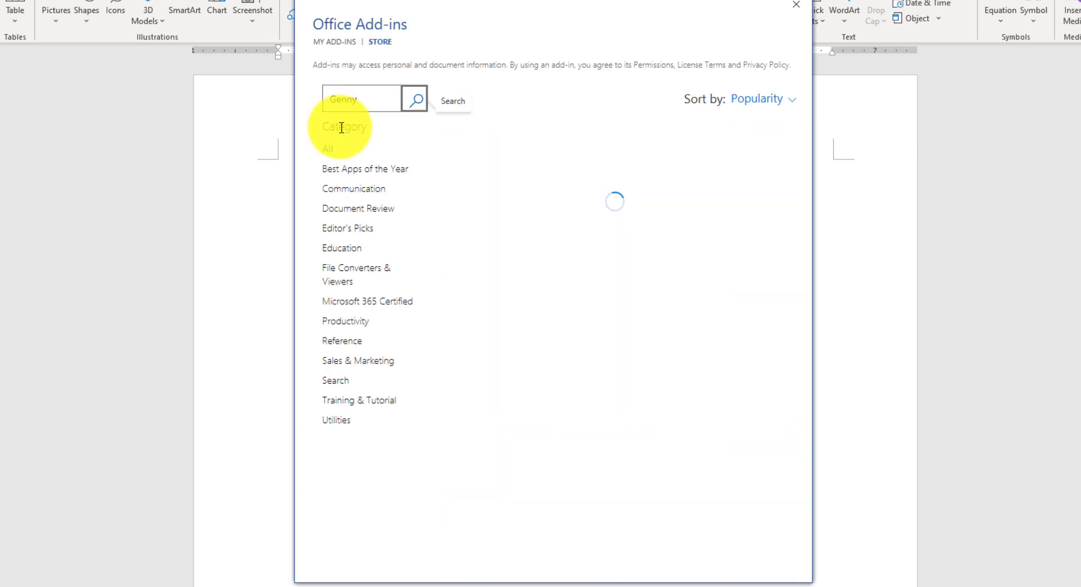
{"action": "left_click", "coordinate": [414, 100]}
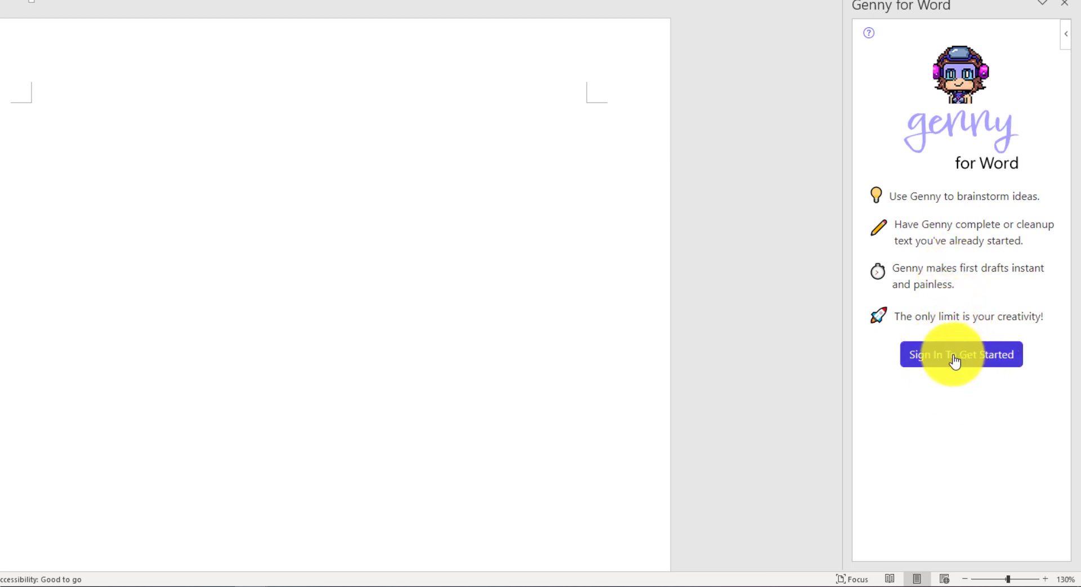
- Begin Genny sign-in and choose Sign In with Google
{"action": "left_click", "coordinate": [961, 354]}
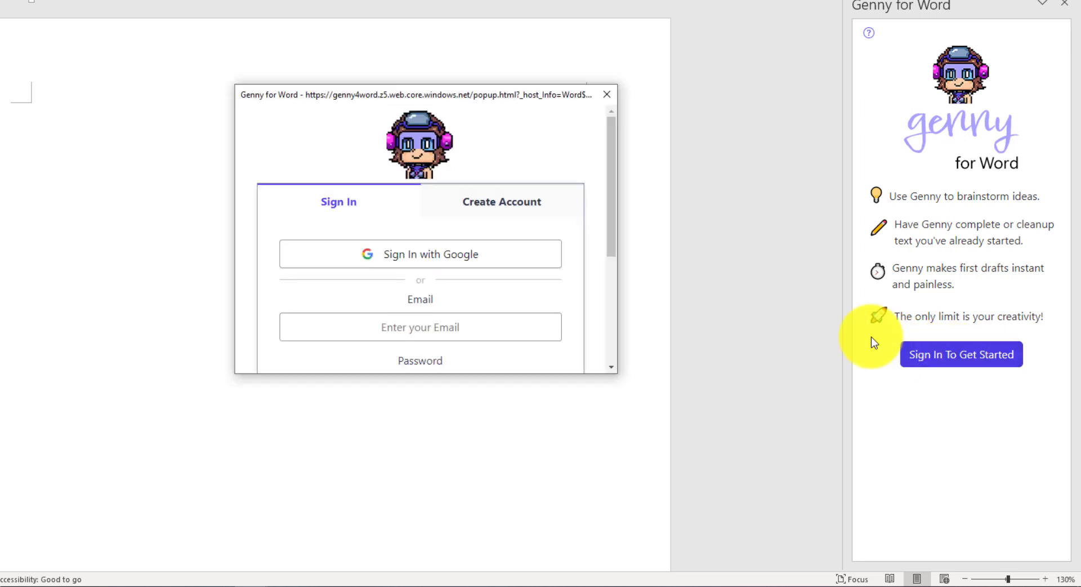
{"action": "mouse_move", "coordinate": [440, 254]}
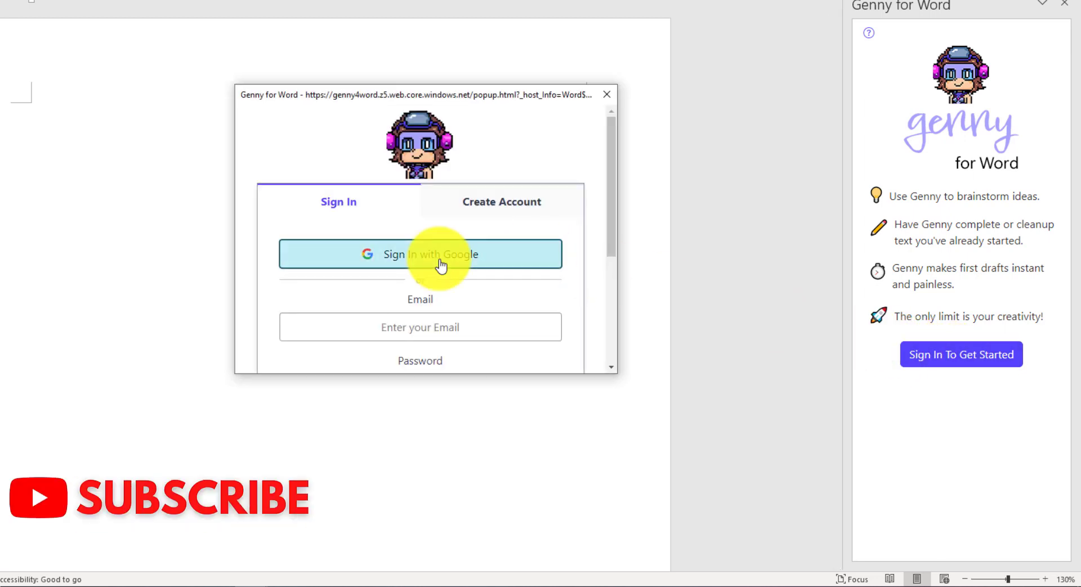
{"action": "left_click", "coordinate": [420, 253]}
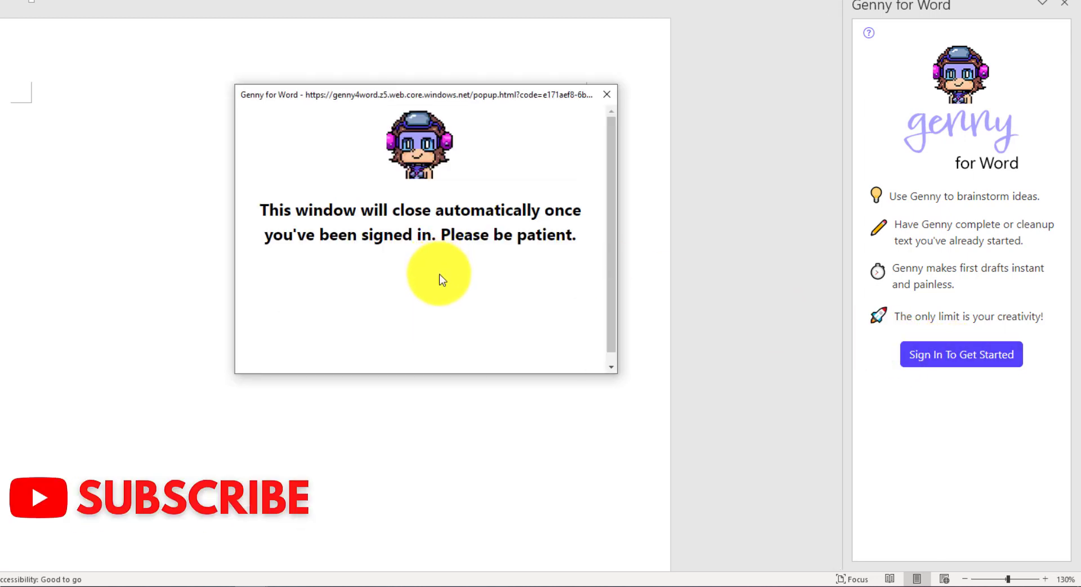
{"action": "mouse_move", "coordinate": [438, 242]}
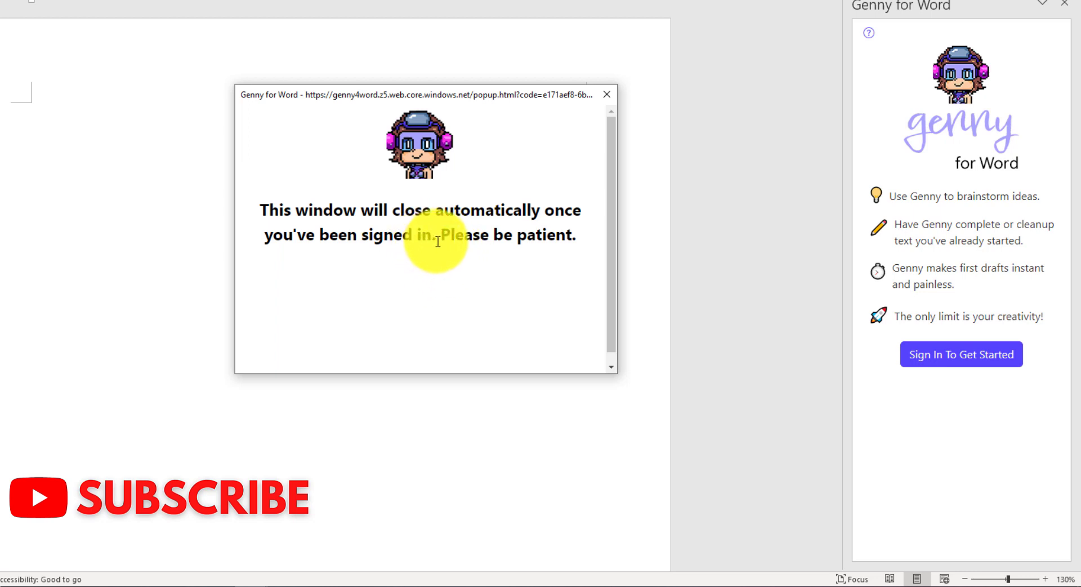
{"action": "mouse_move", "coordinate": [421, 249]}
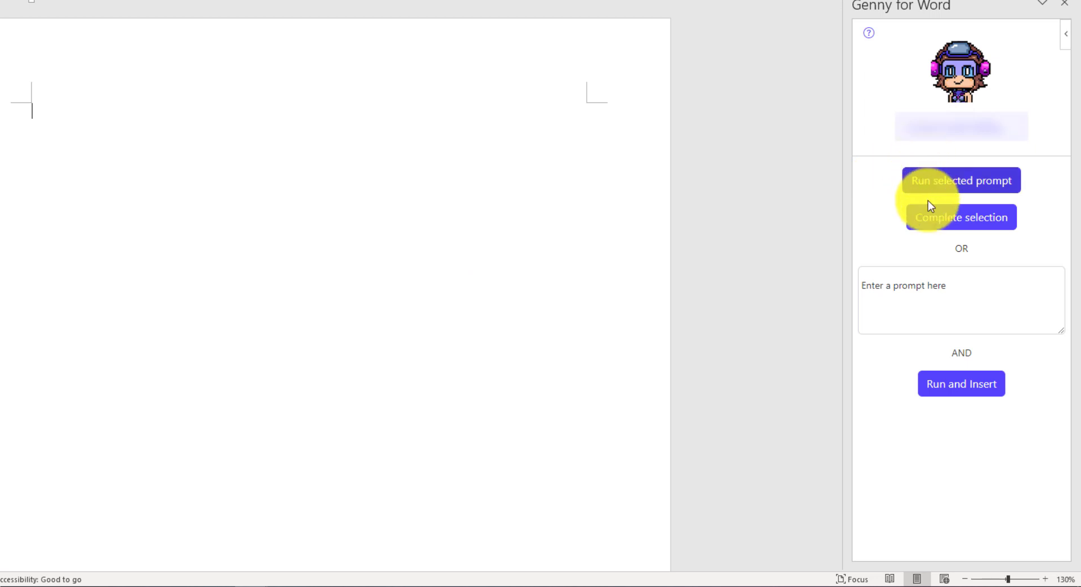
{"action": "mouse_move", "coordinate": [961, 190]}
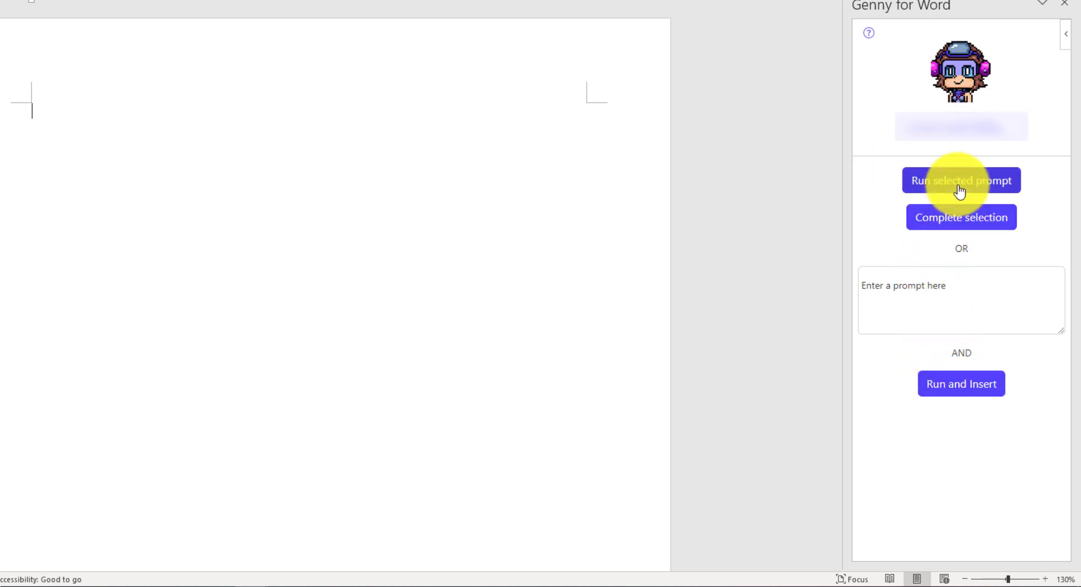
{"action": "mouse_move", "coordinate": [972, 181]}
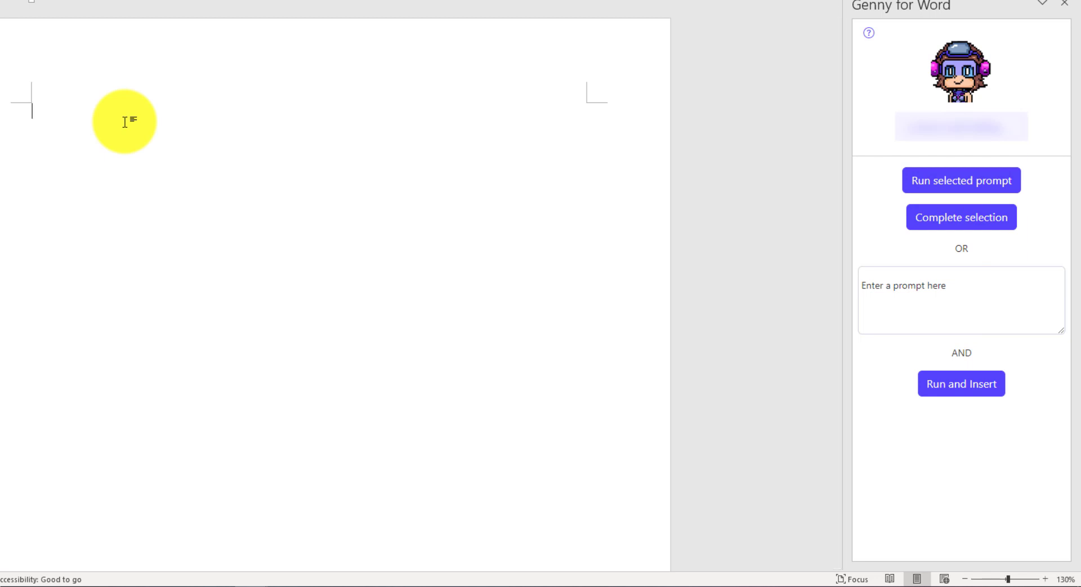
{"action": "mouse_move", "coordinate": [70, 298]}
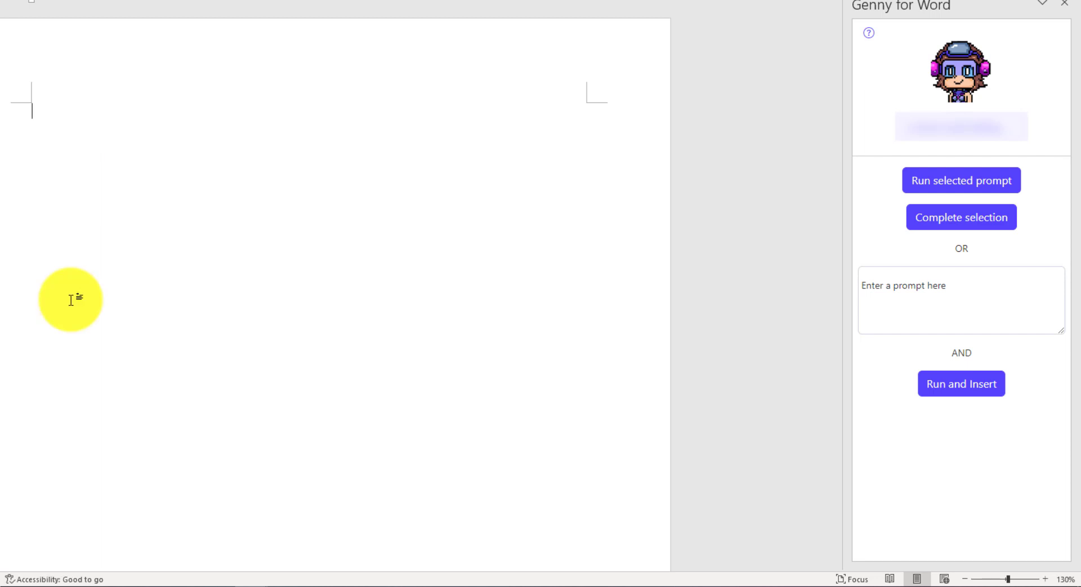
- Type the prompt 'Give me an abstract of an article on successful business development' (100 words)
{"action": "type", "text": "Give me an"}
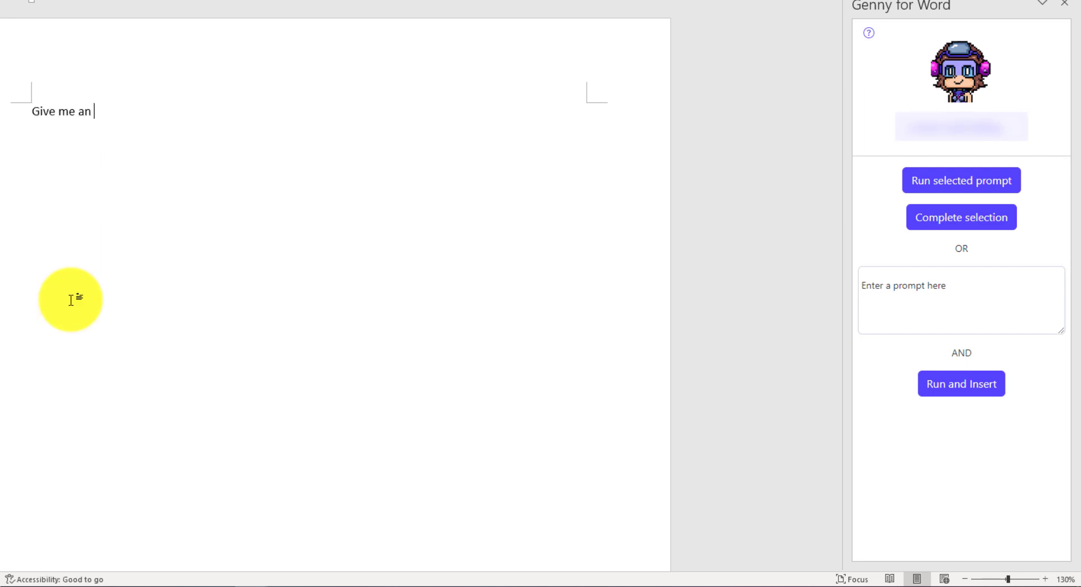
{"action": "type", "text": "abstract of"}
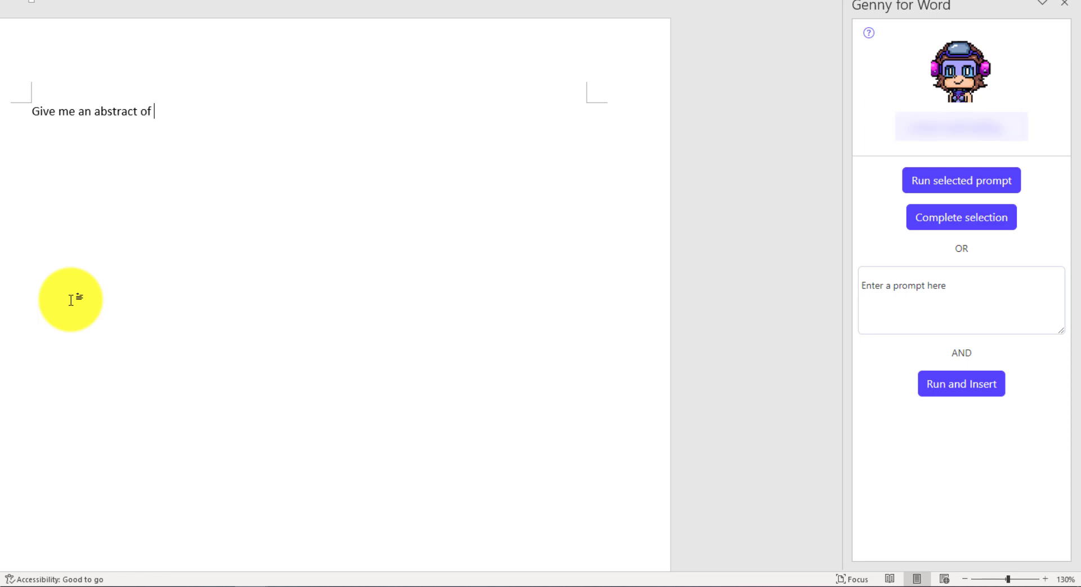
{"action": "type", "text": "an article"}
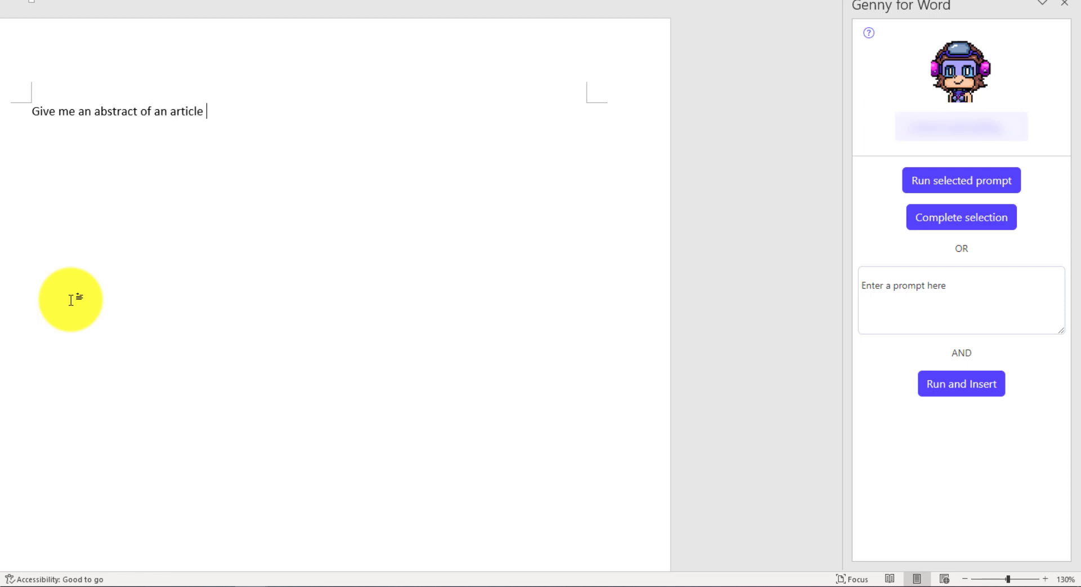
{"action": "type", "text": "on succe"}
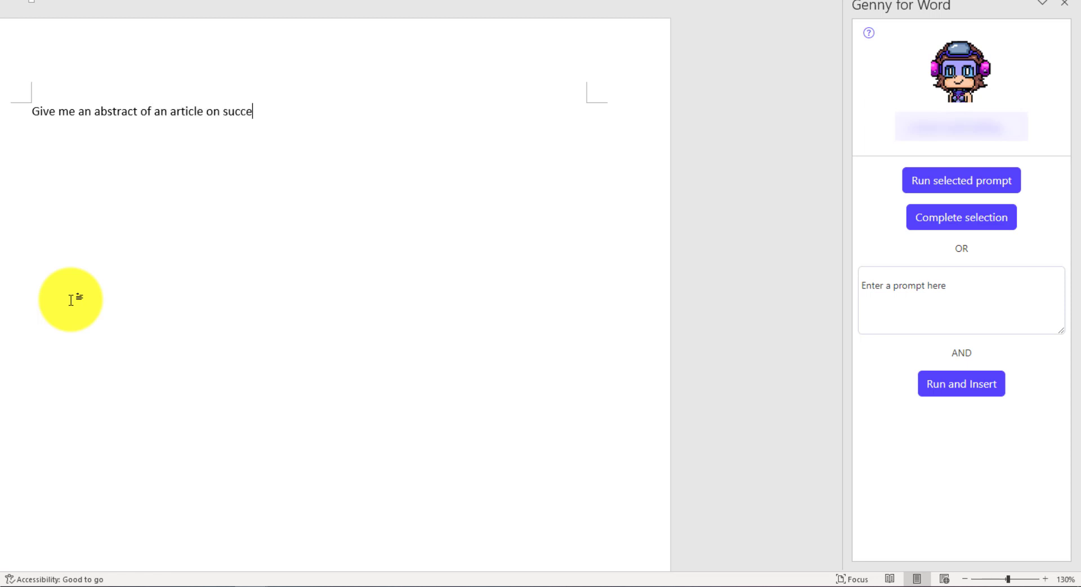
{"action": "type", "text": "ssful business development in 1"}
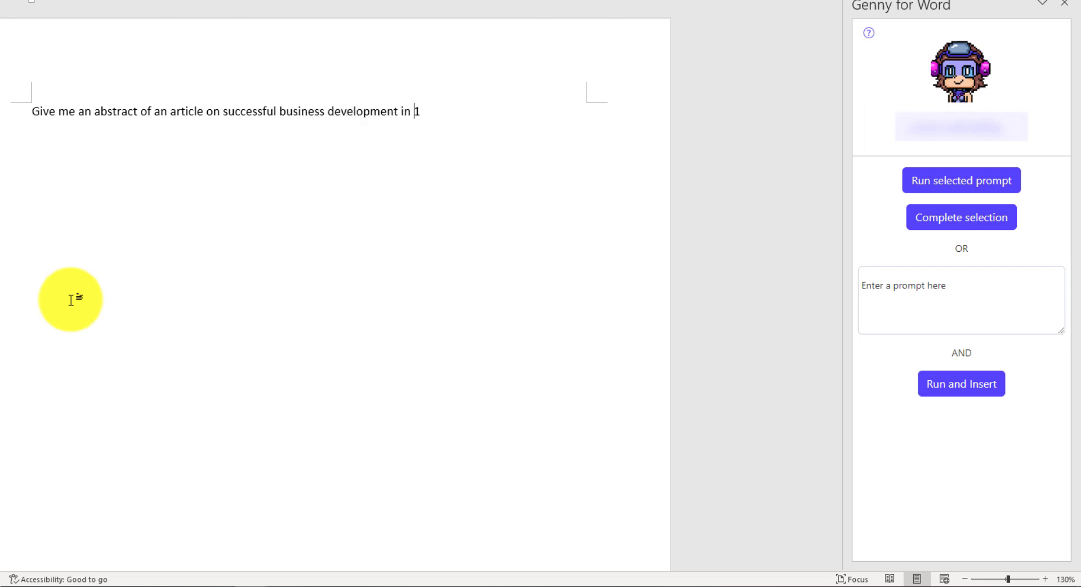
{"action": "type", "text": "00 words."}
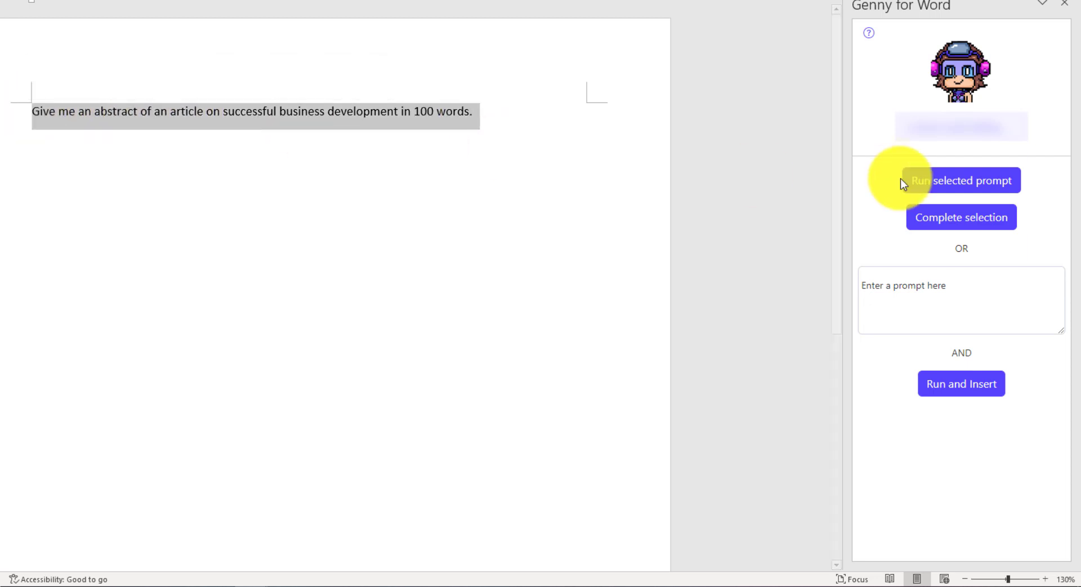
- Run the selected prompt in Genny to generate the business development abstract
{"action": "left_click", "coordinate": [961, 180]}
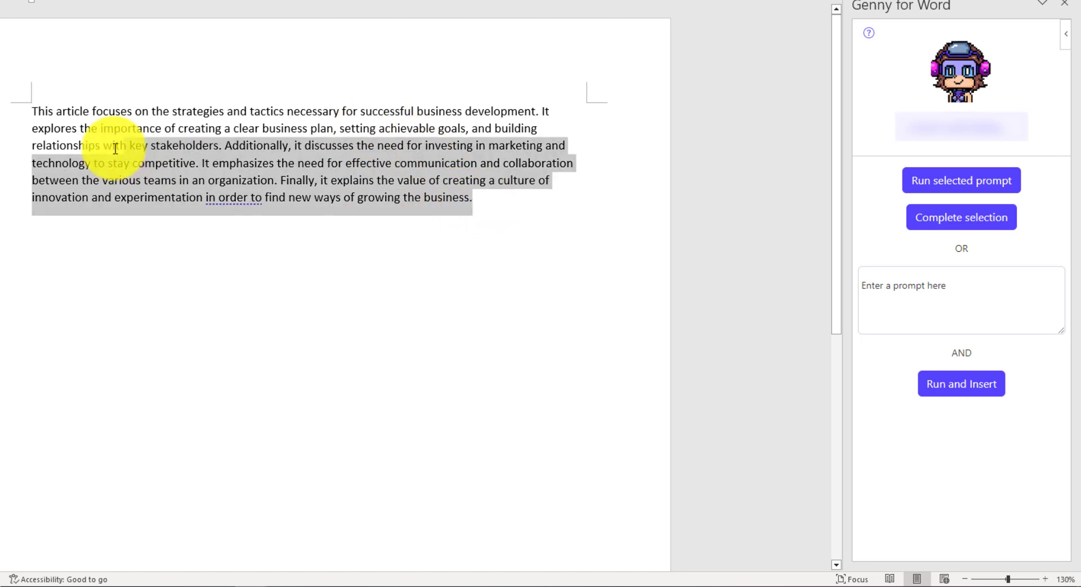
{"action": "mouse_move", "coordinate": [107, 245]}
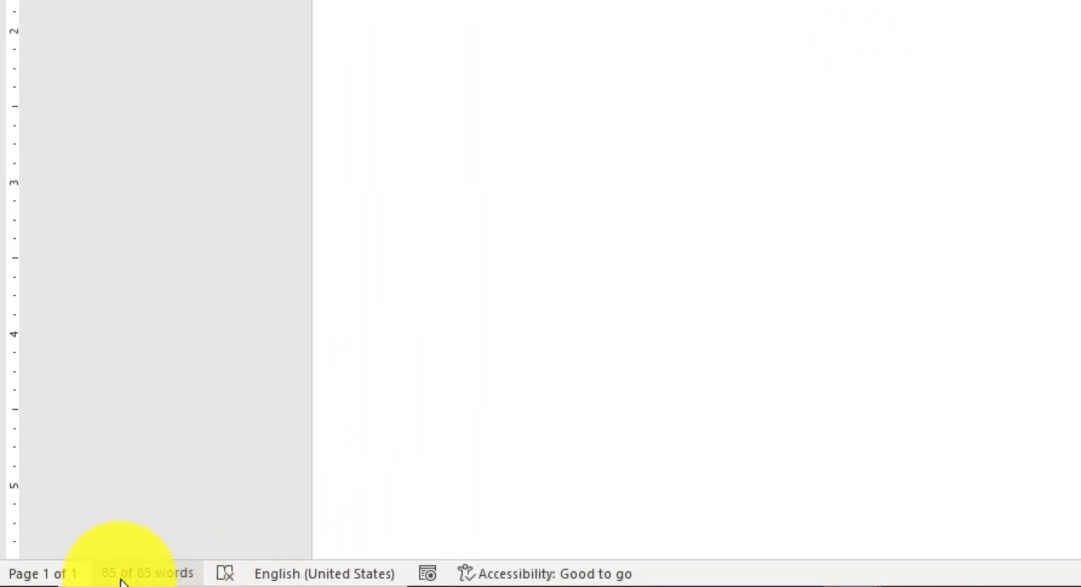
{"action": "mouse_move", "coordinate": [145, 572]}
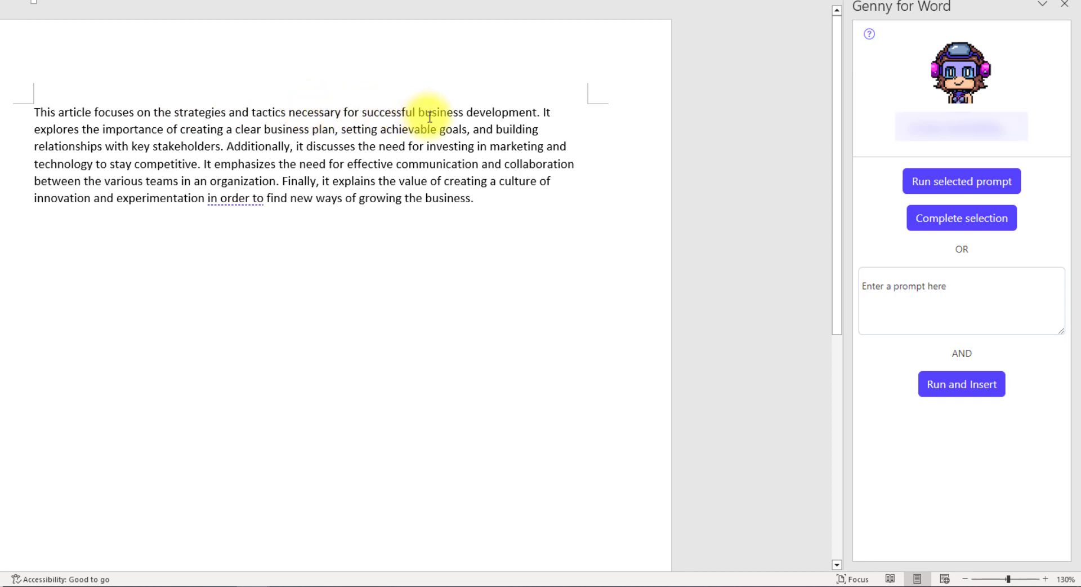
{"action": "mouse_move", "coordinate": [248, 129]}
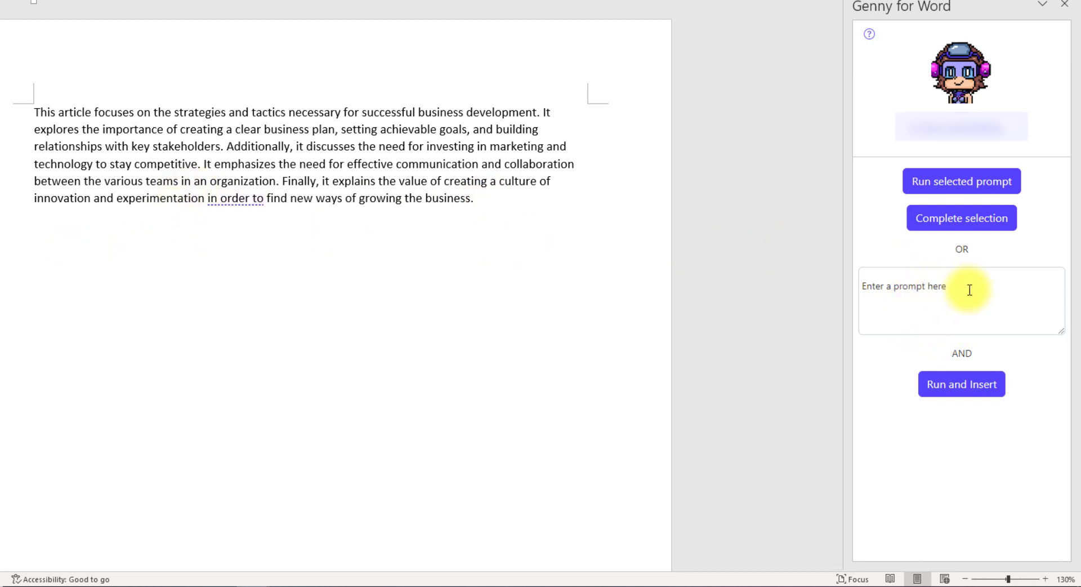
- Ask Genny 'What are the effects of climate change?' and insert the answer below the abstract
{"action": "left_click", "coordinate": [961, 300]}
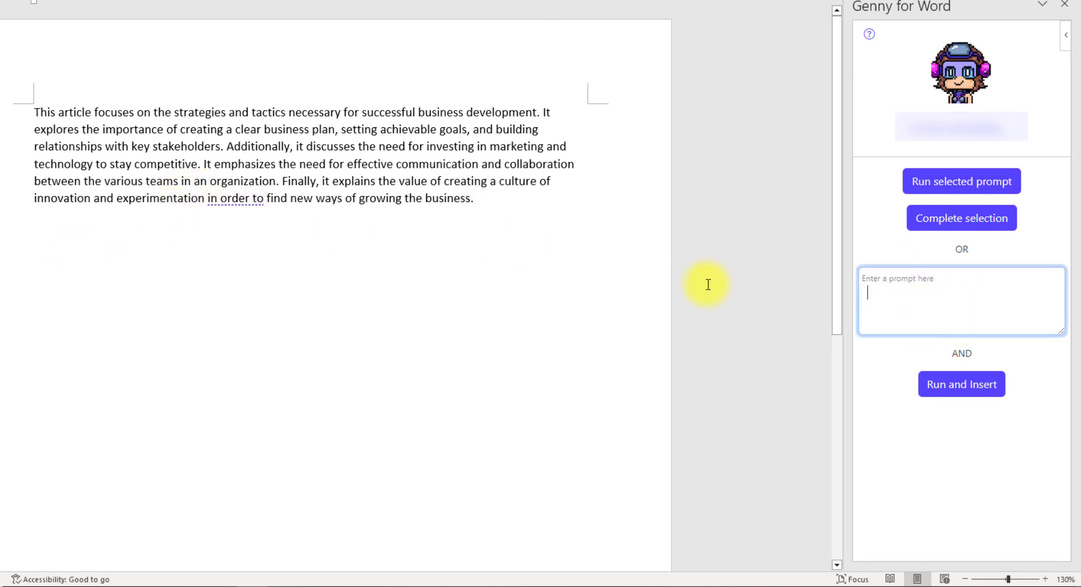
{"action": "type", "text": "What are the effec"}
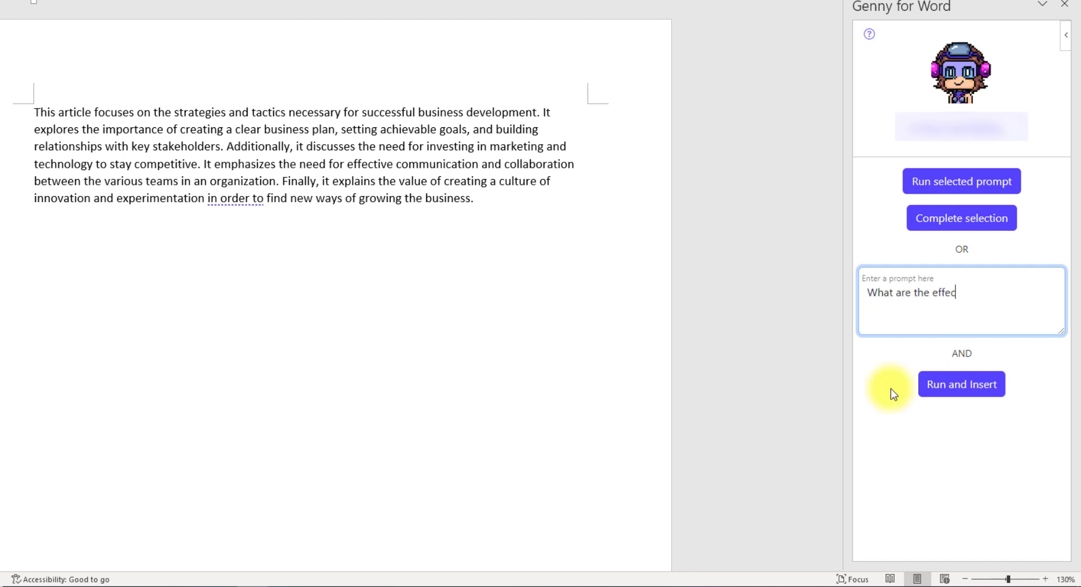
{"action": "type", "text": "ts of climate c"}
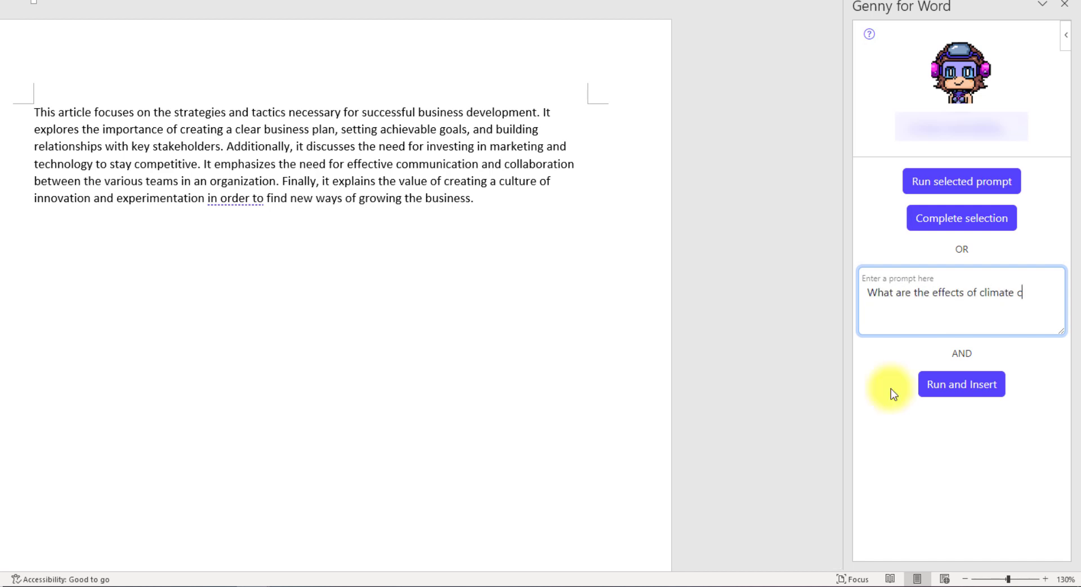
{"action": "type", "text": "hange?"}
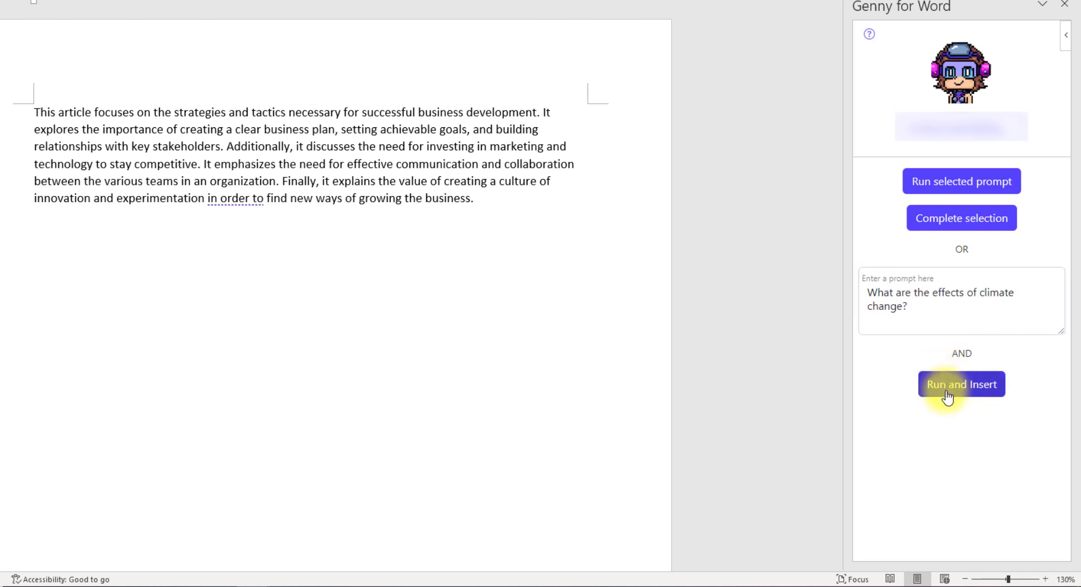
{"action": "left_click", "coordinate": [961, 384]}
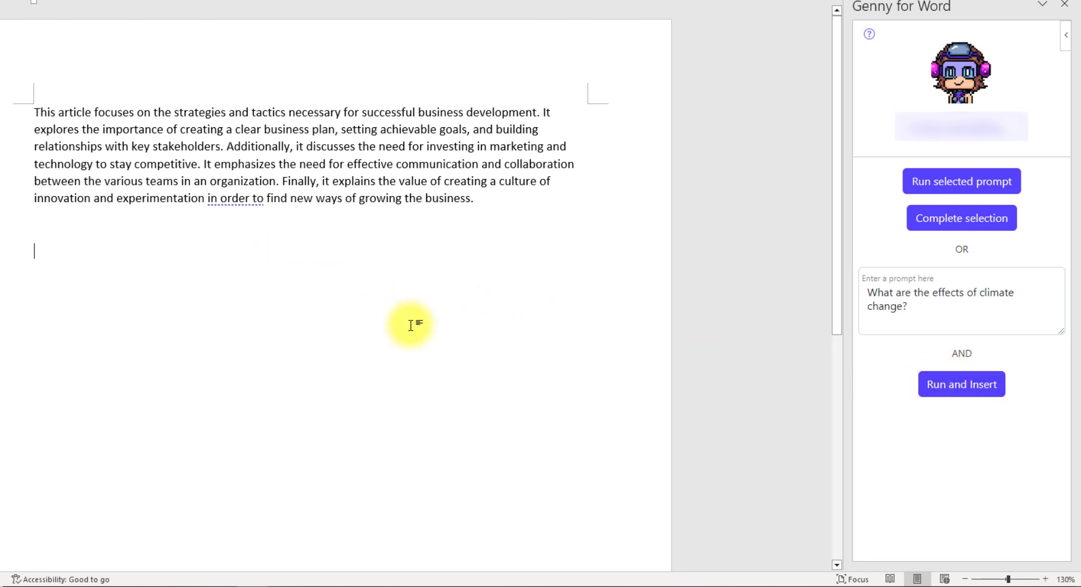
{"action": "left_click", "coordinate": [960, 384]}
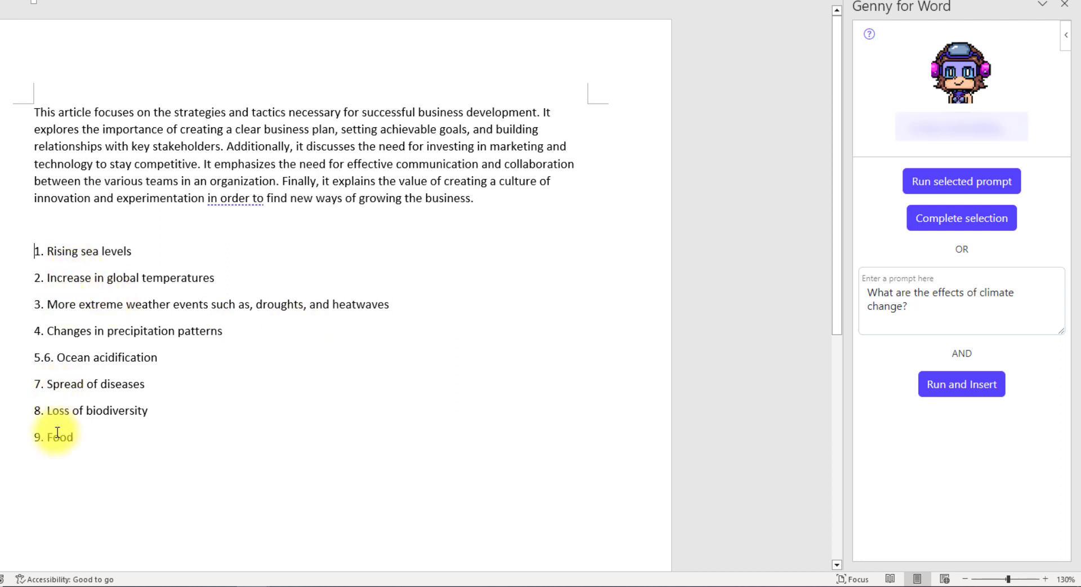
{"action": "mouse_move", "coordinate": [64, 268]}
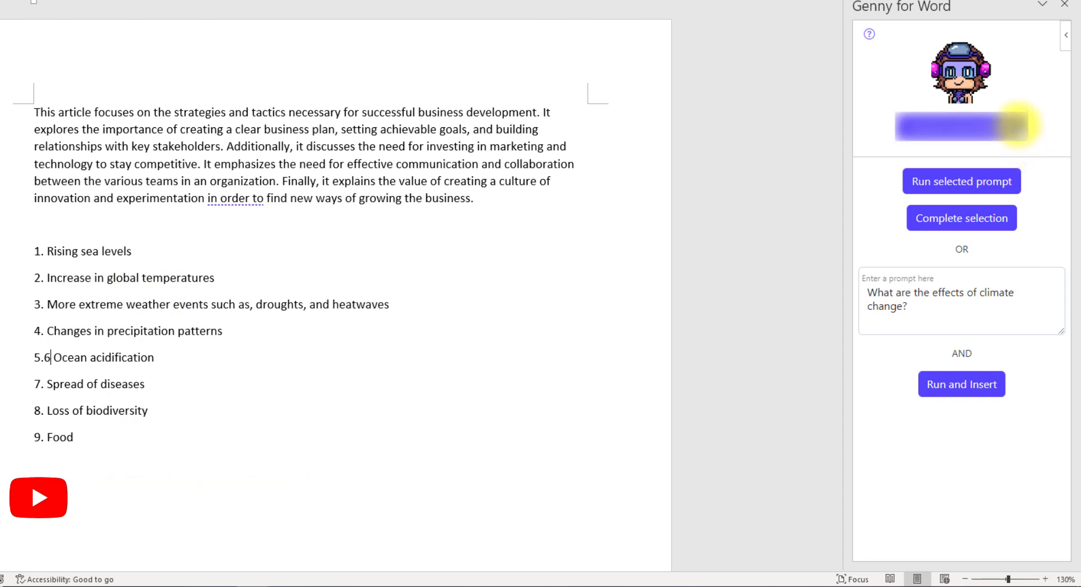
- Open the Genny account menu to view Free Plan prompts remaining
{"action": "left_click", "coordinate": [961, 124]}
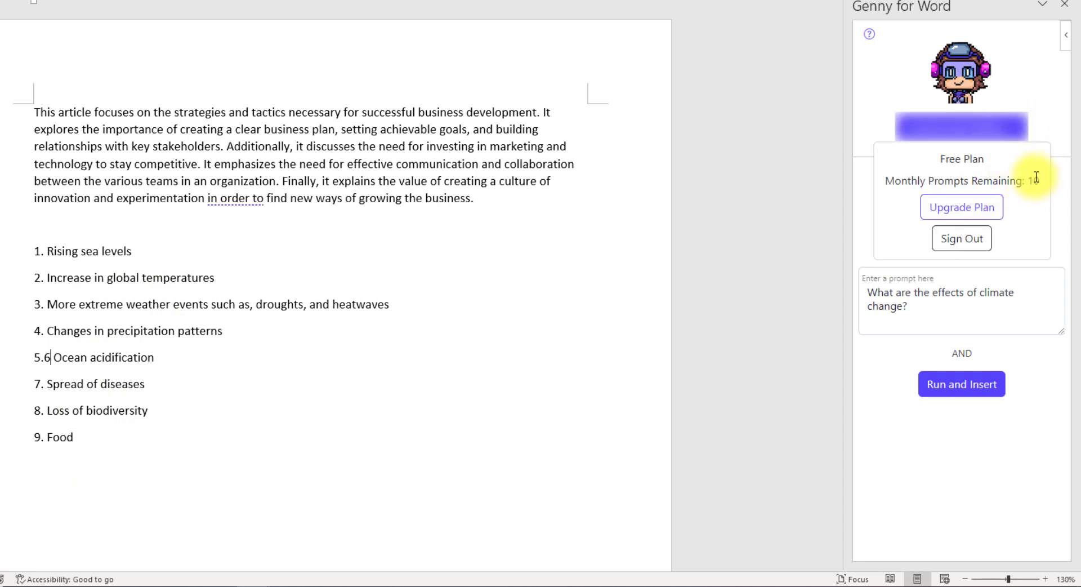
{"action": "mouse_move", "coordinate": [1026, 185]}
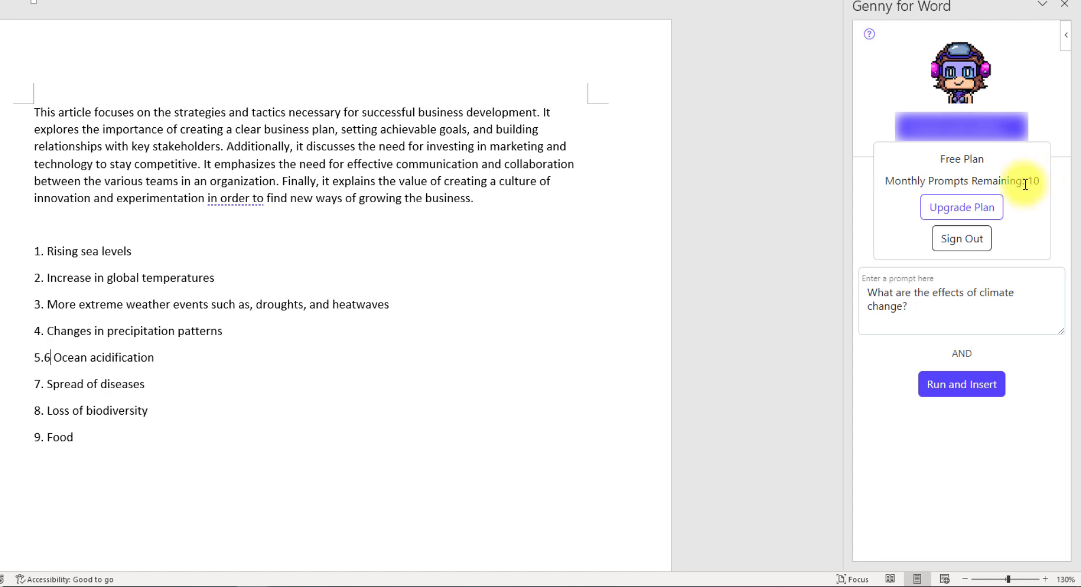
{"action": "mouse_move", "coordinate": [961, 200]}
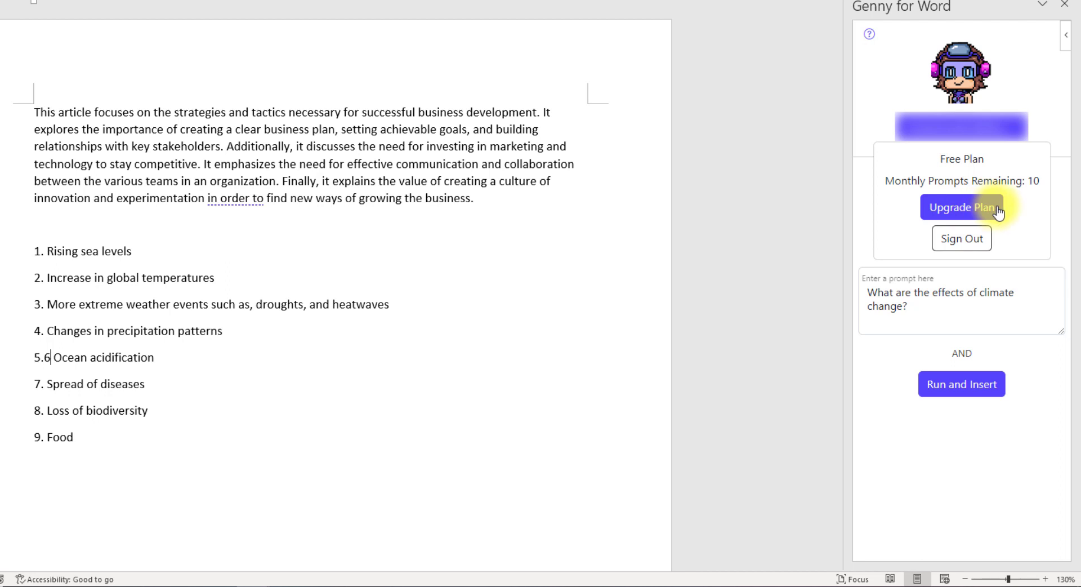
{"action": "mouse_move", "coordinate": [1008, 211]}
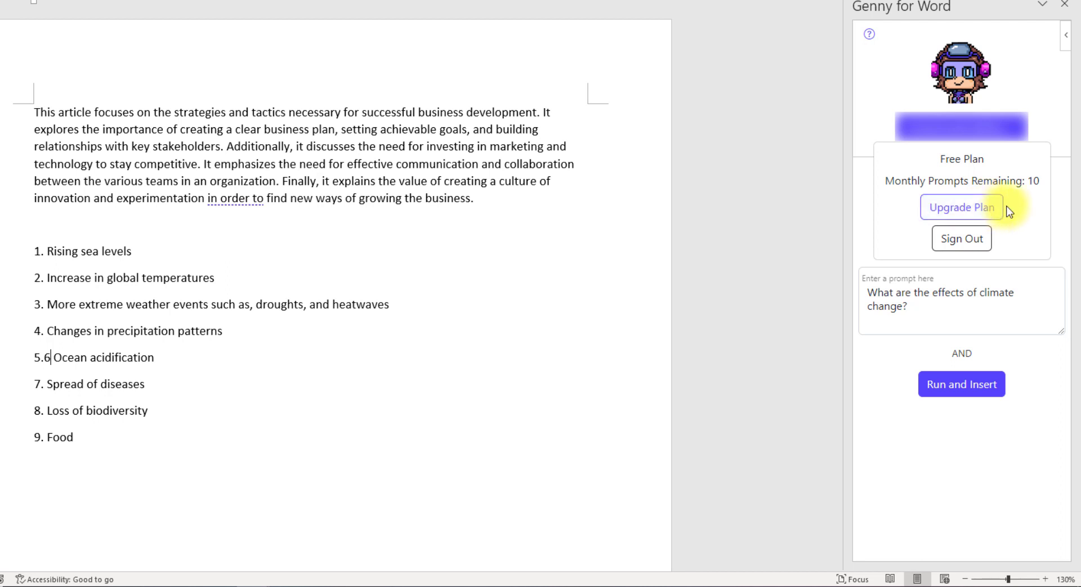